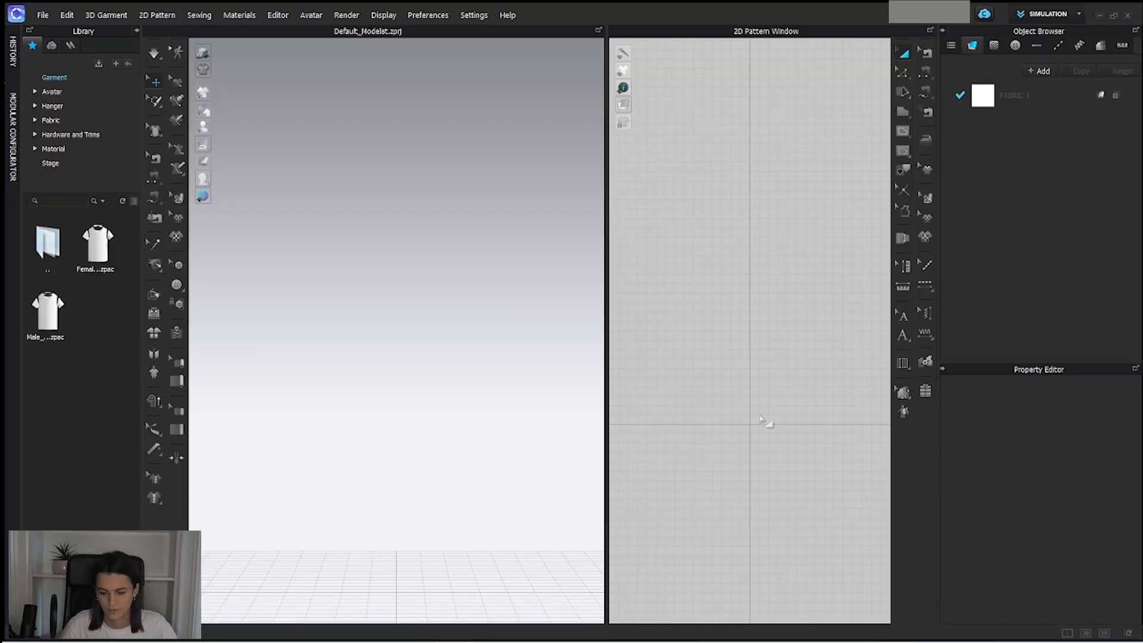
pyautogui.moveTo(748, 244)
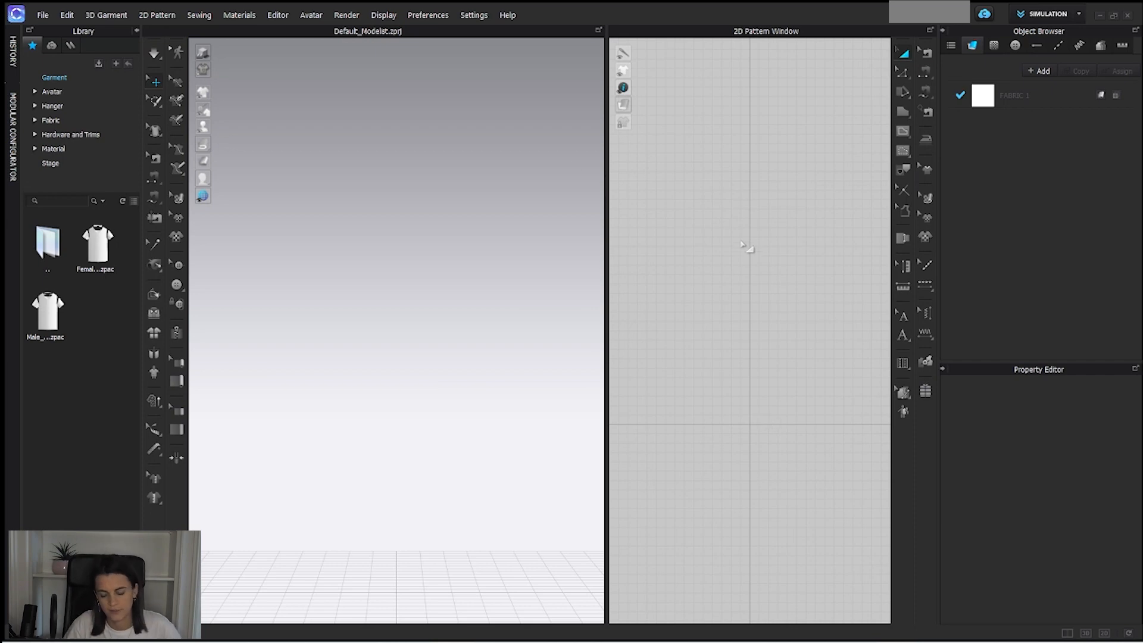
pyautogui.moveTo(793, 106)
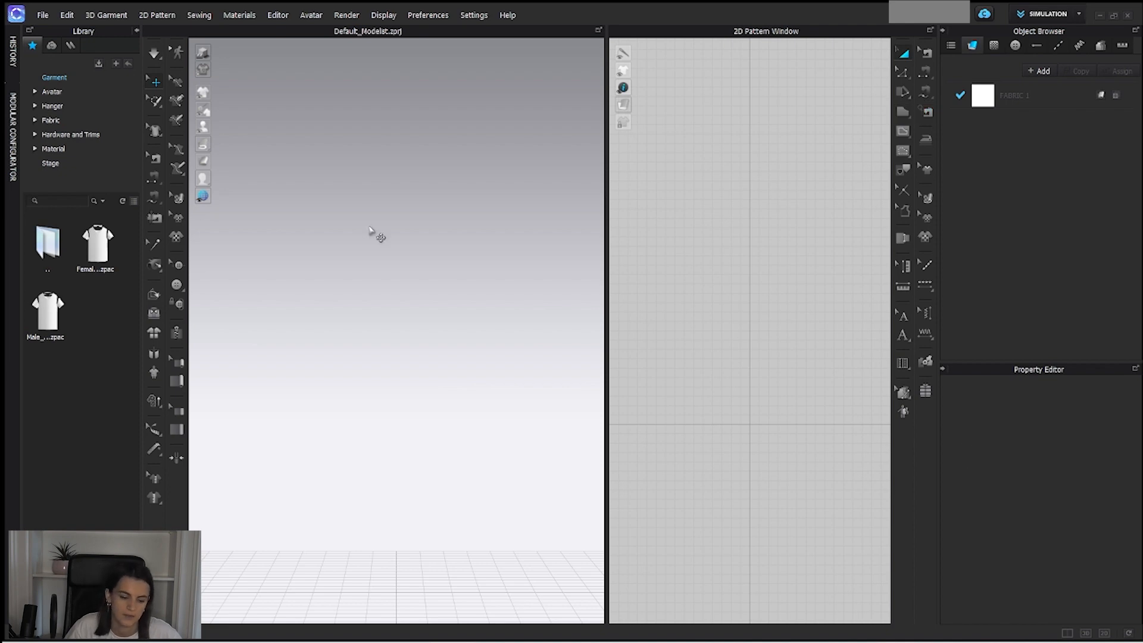
pyautogui.moveTo(343, 275)
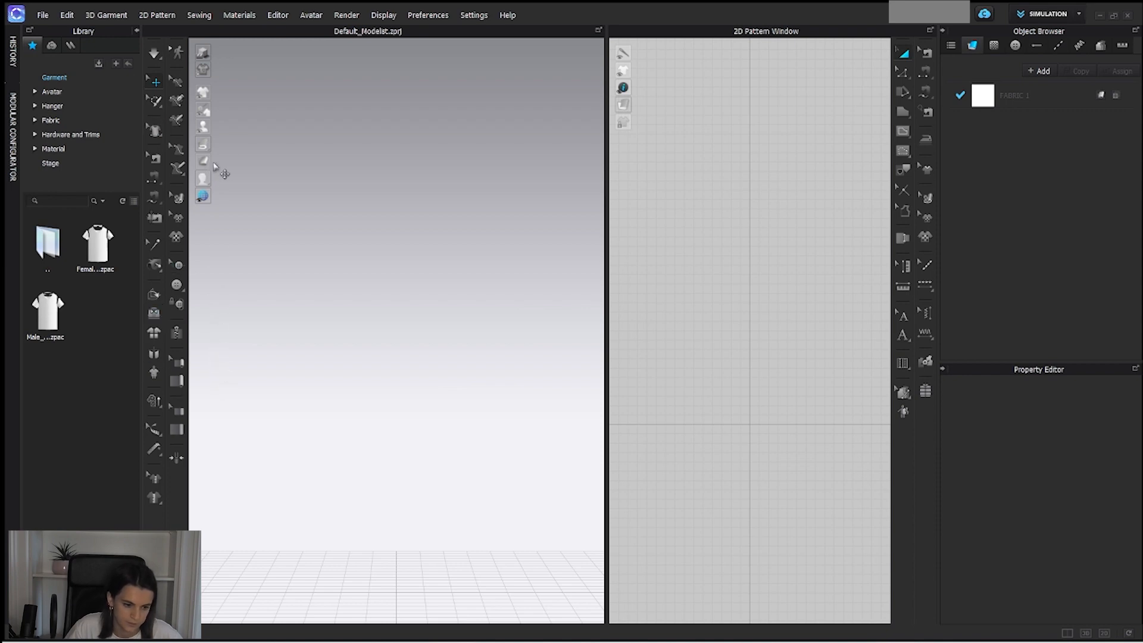
pyautogui.moveTo(101, 36)
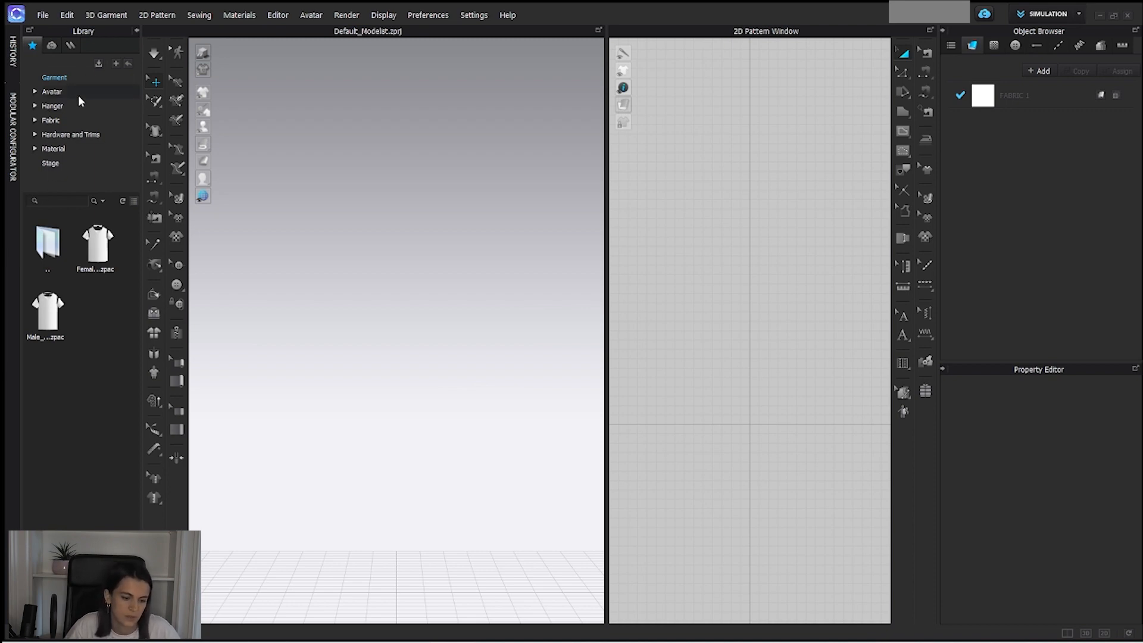
pyautogui.moveTo(76, 167)
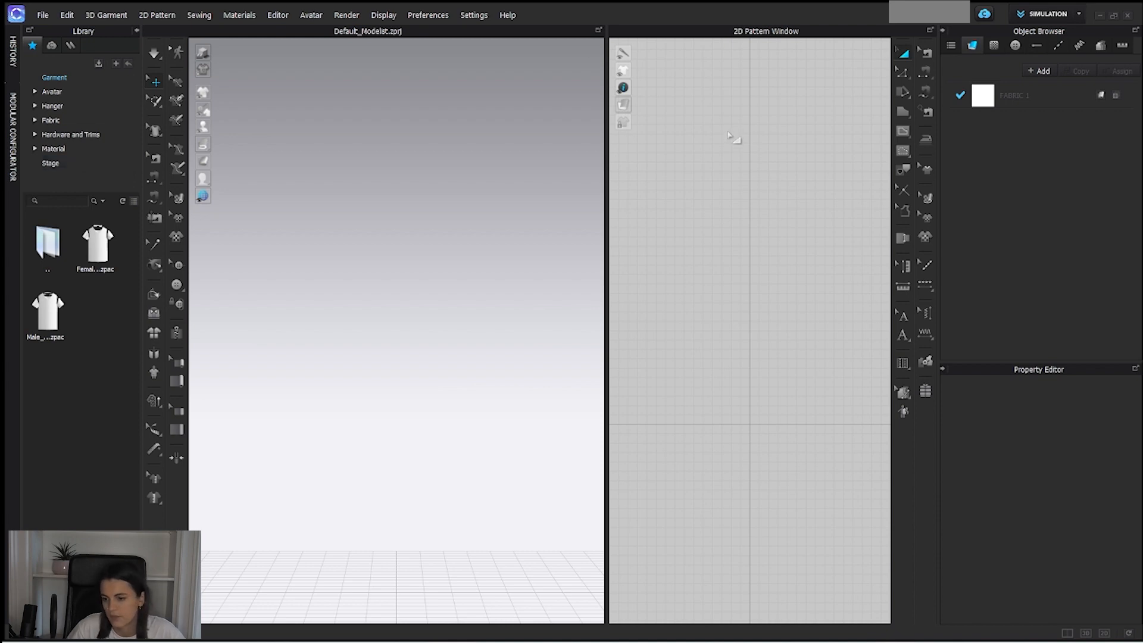
pyautogui.moveTo(1054, 38)
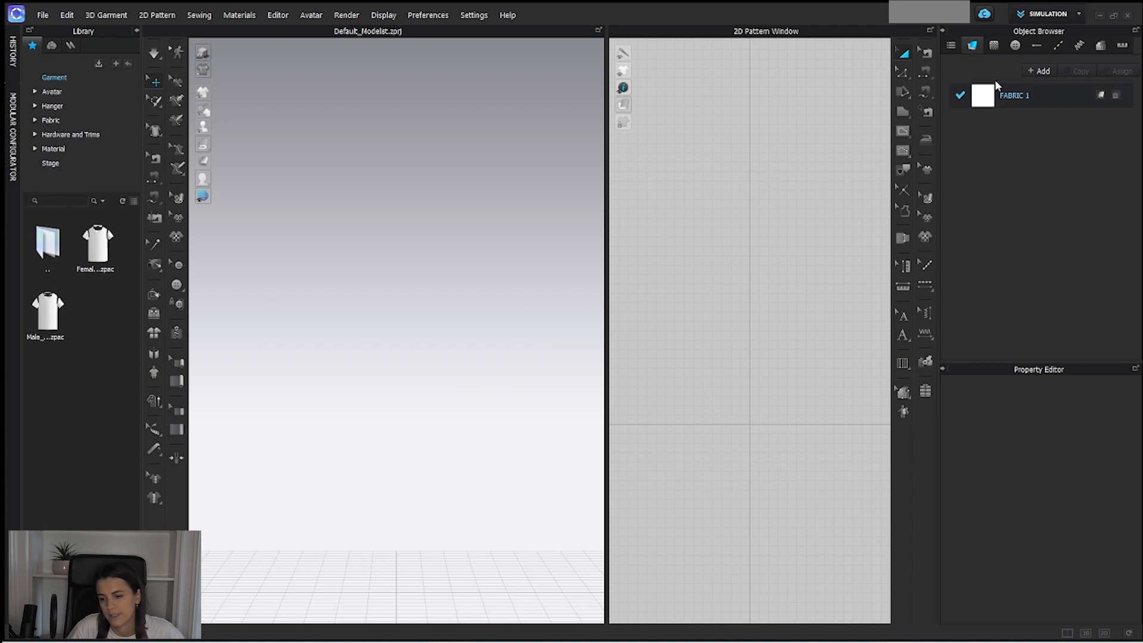
# Browse the Library's Avatar folder so the avatar files, including PV2_Camila.avt, are listed.
pyautogui.click(51, 91)
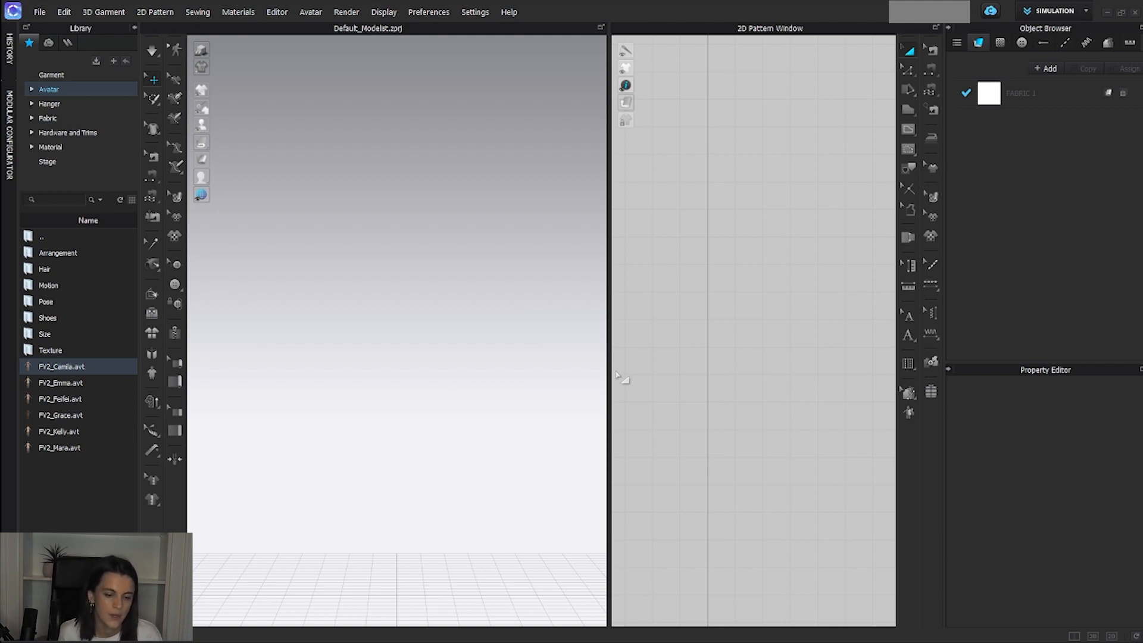
pyautogui.moveTo(48, 17)
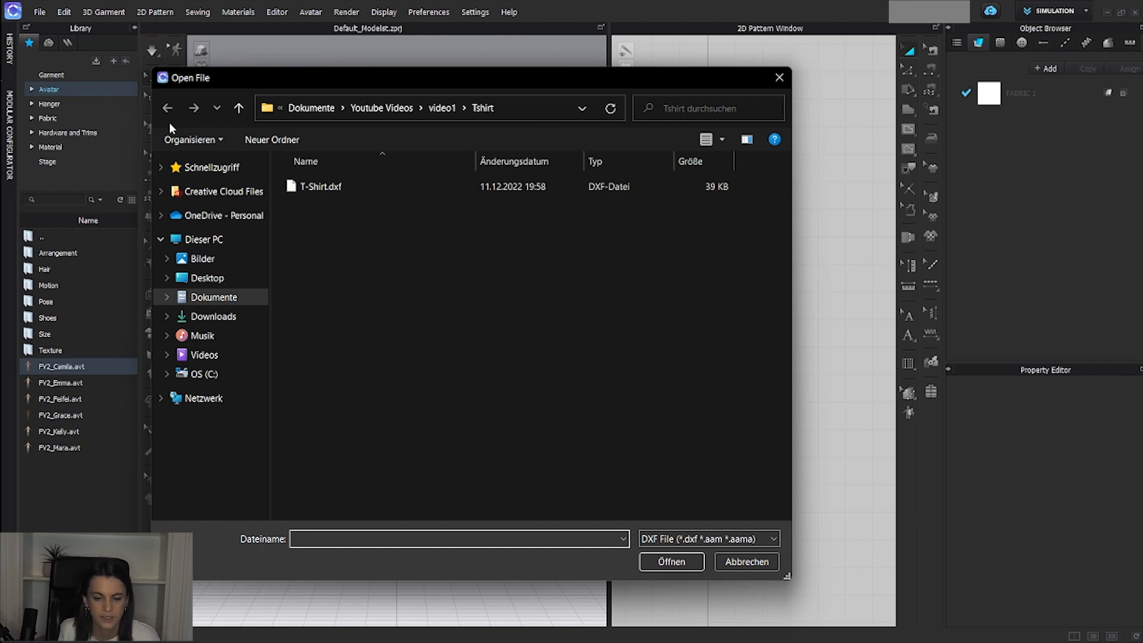
pyautogui.moveTo(238, 108)
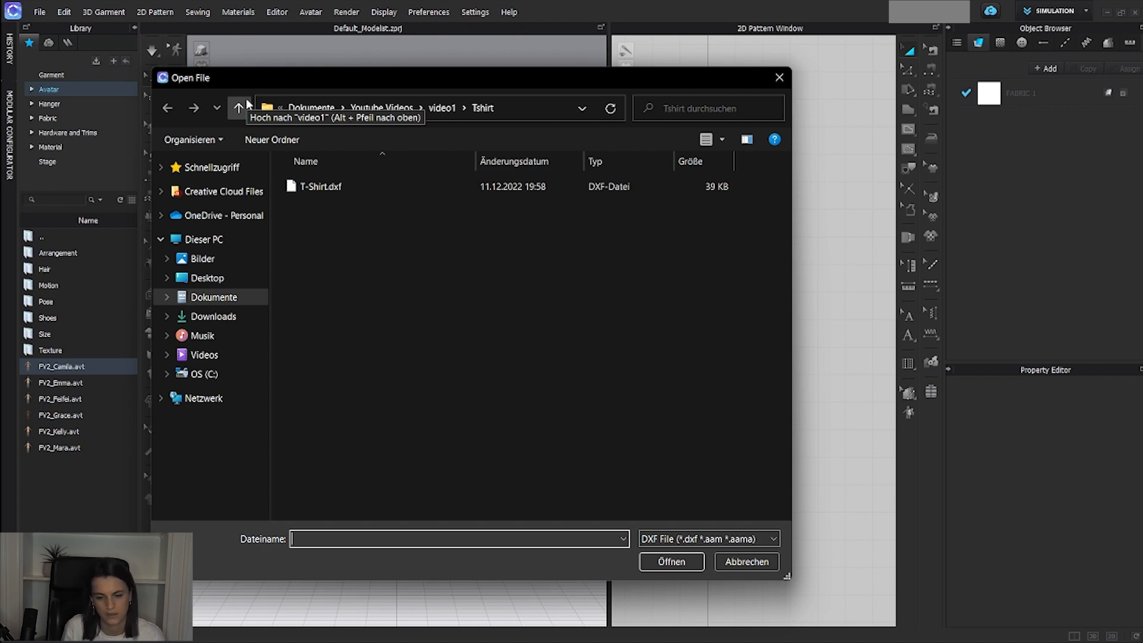
# Choose T-Shirt.dxf in the Tshirt folder, bringing up its Import DXF options.
pyautogui.click(320, 186)
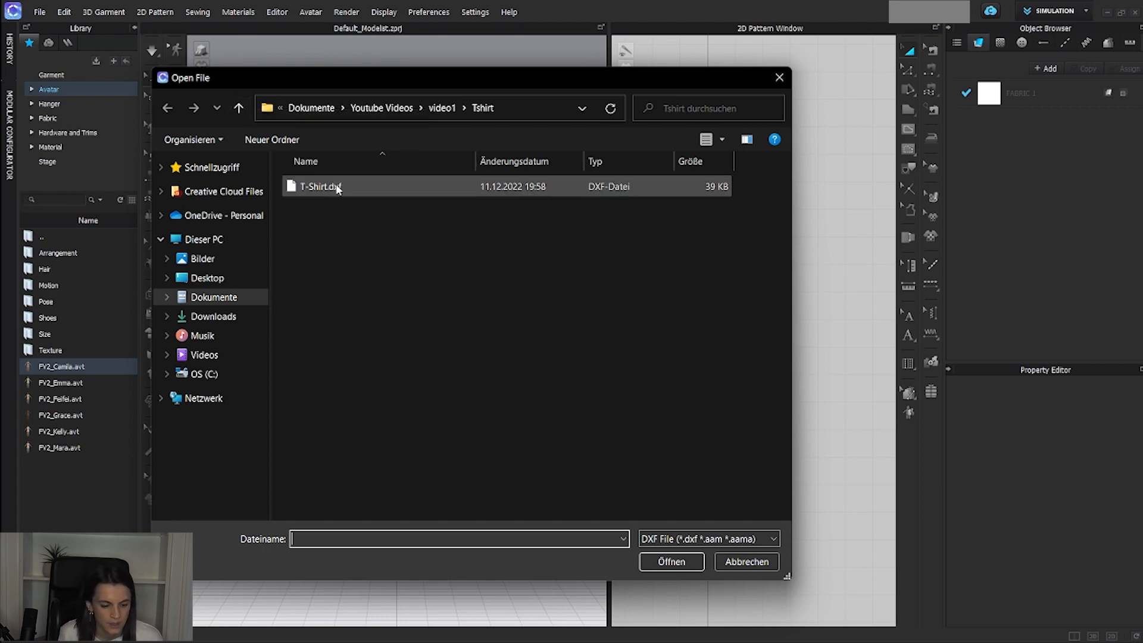
pyautogui.doubleClick(321, 187)
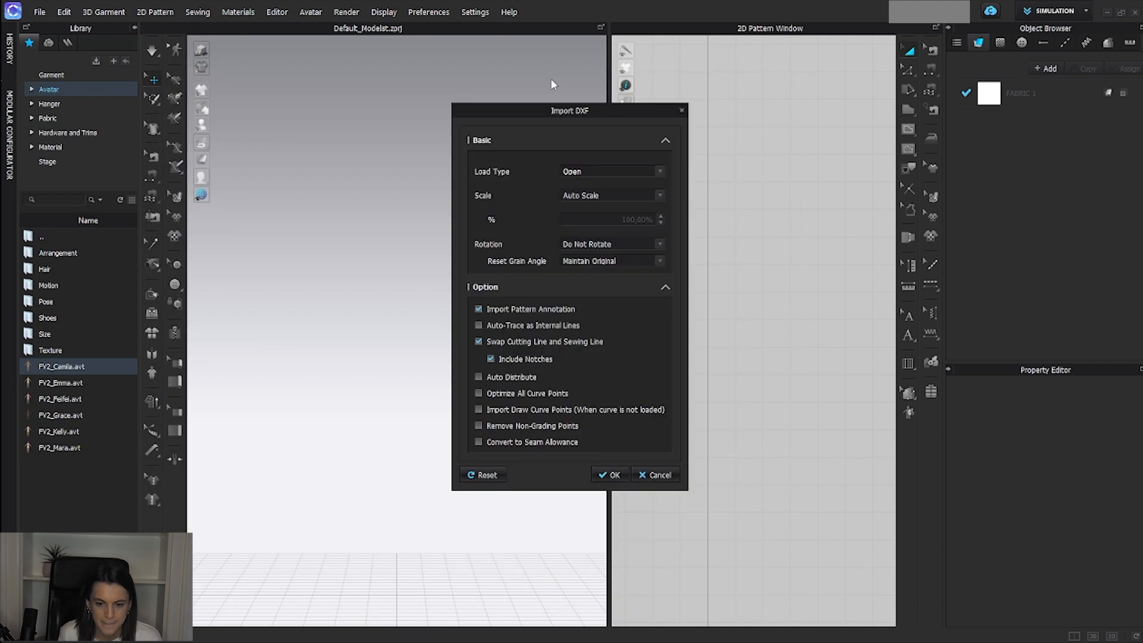
pyautogui.moveTo(577, 233)
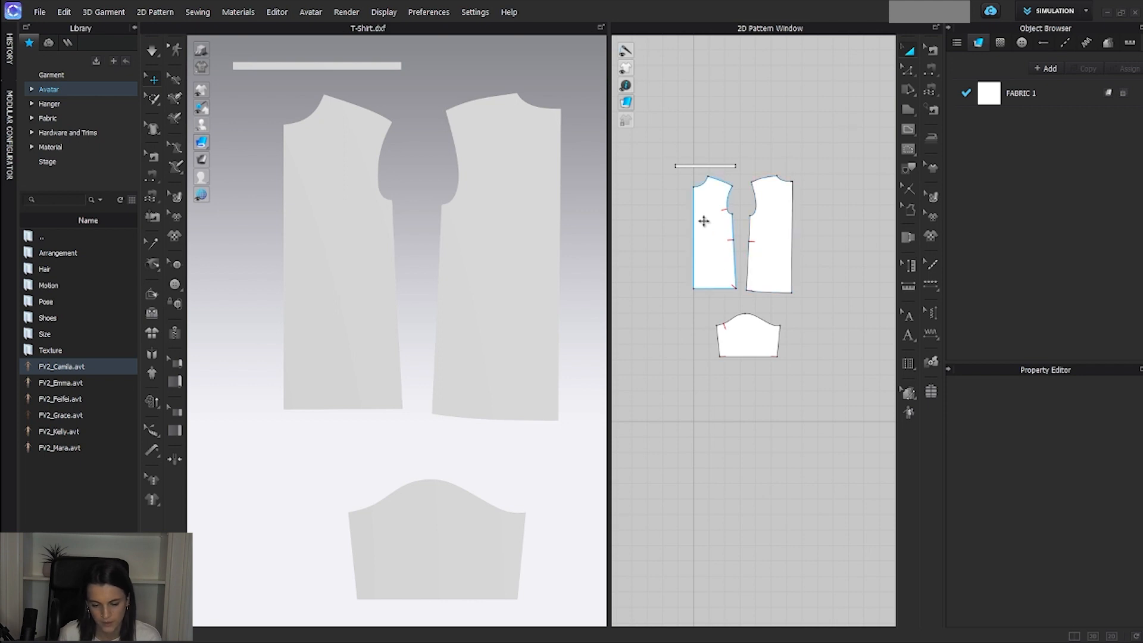
pyautogui.moveTo(691, 221)
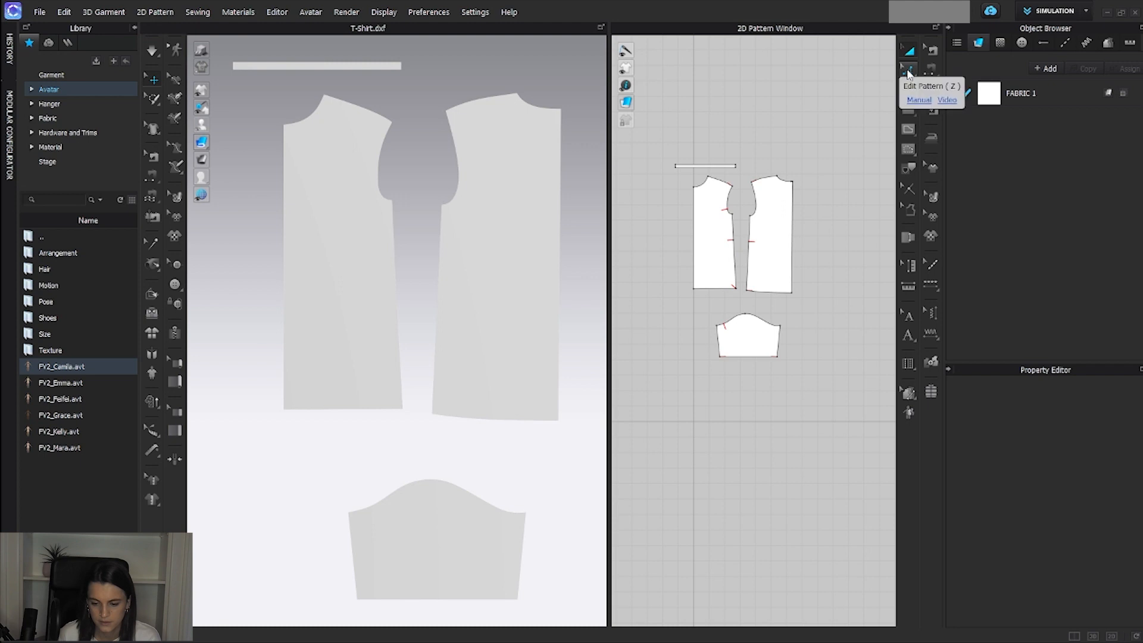
# Unfold the front and back half-pieces along their centre edges into full symmetric patterns.
pyautogui.click(693, 234)
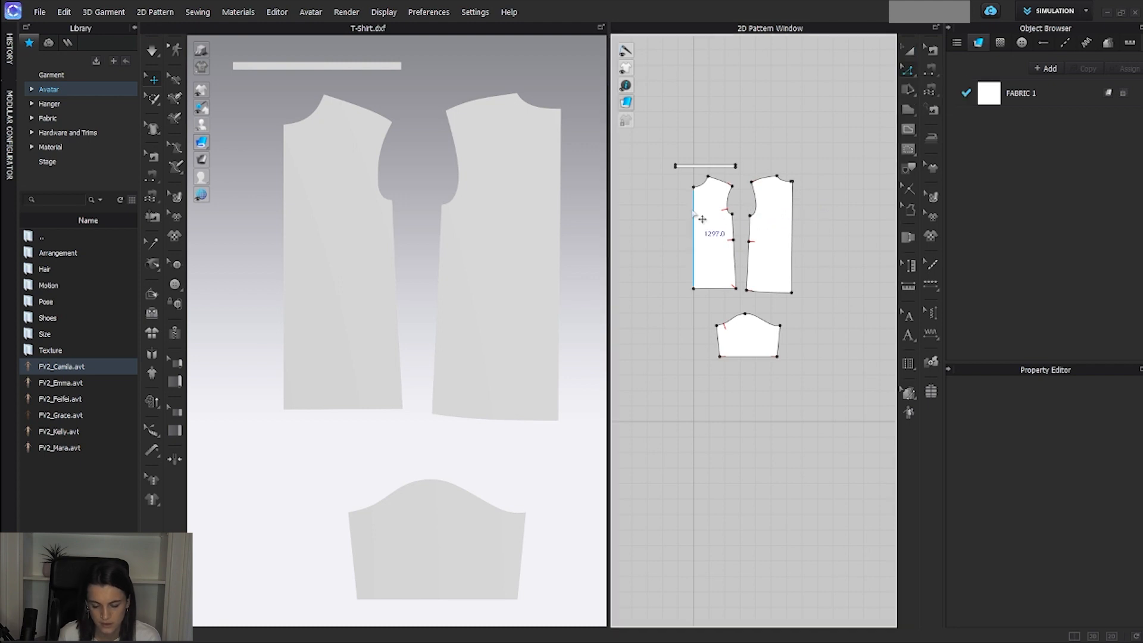
pyautogui.rightClick(693, 212)
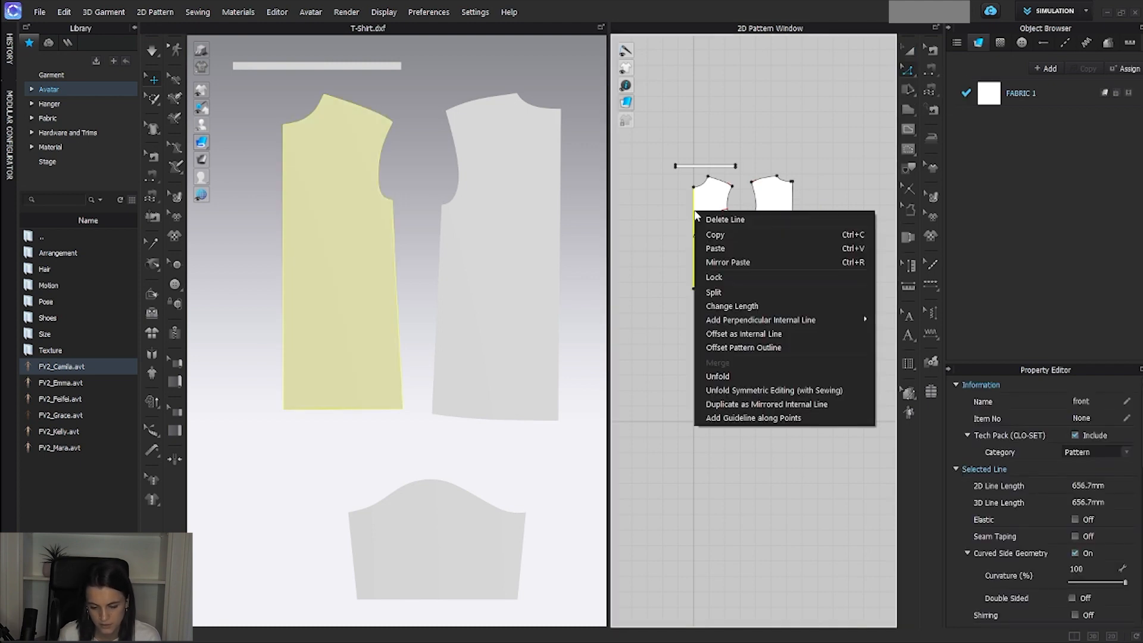
pyautogui.moveTo(751, 394)
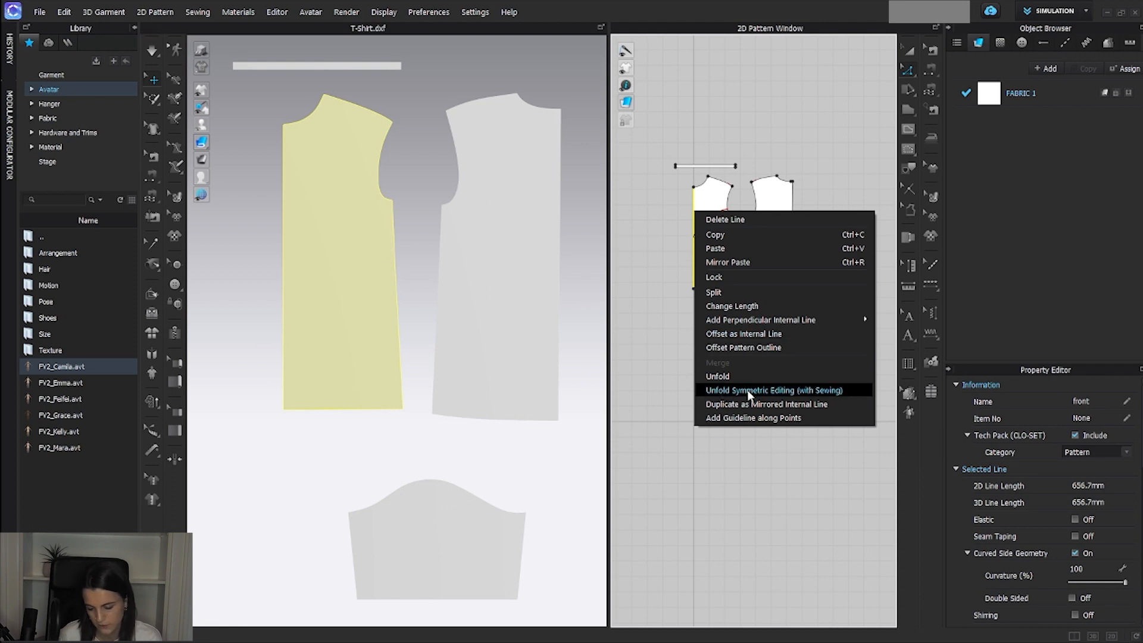
pyautogui.click(773, 390)
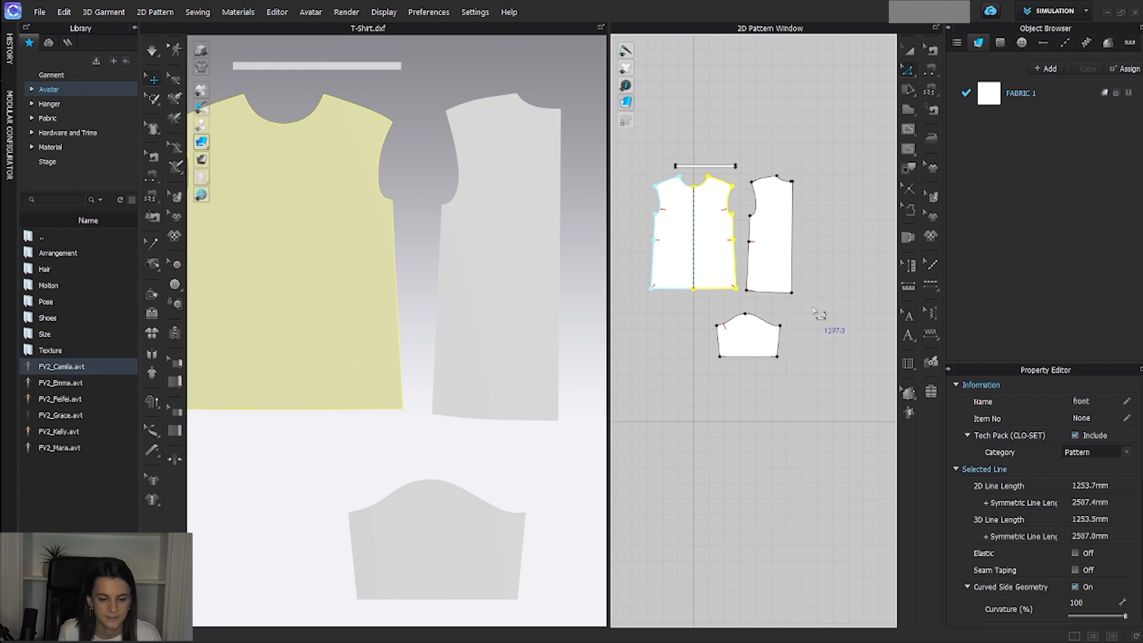
pyautogui.click(825, 248)
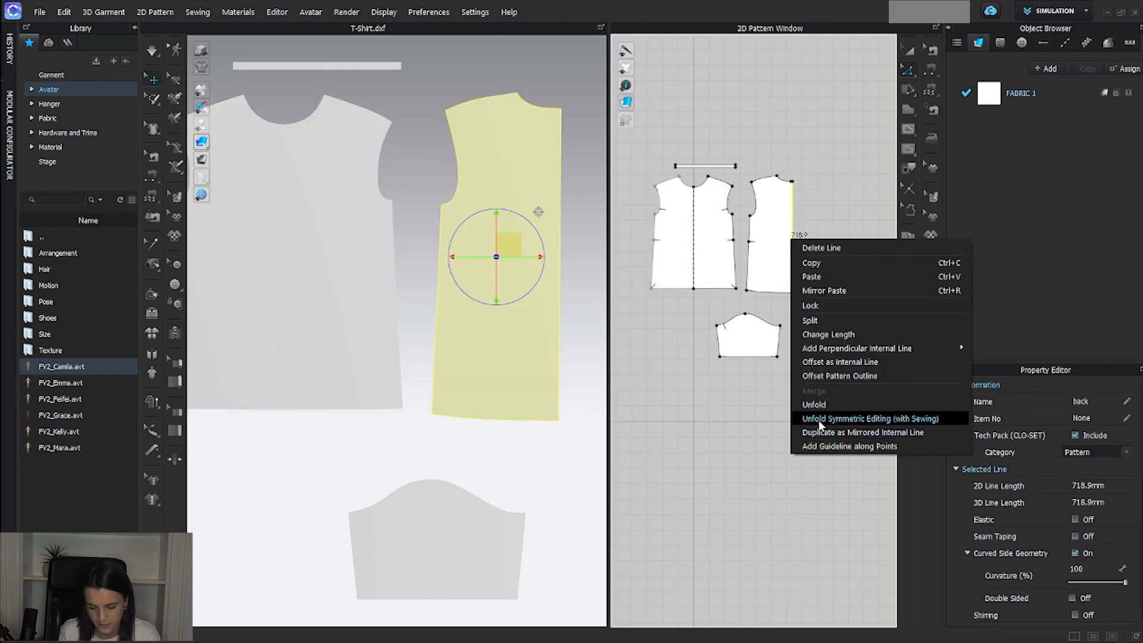
pyautogui.click(870, 418)
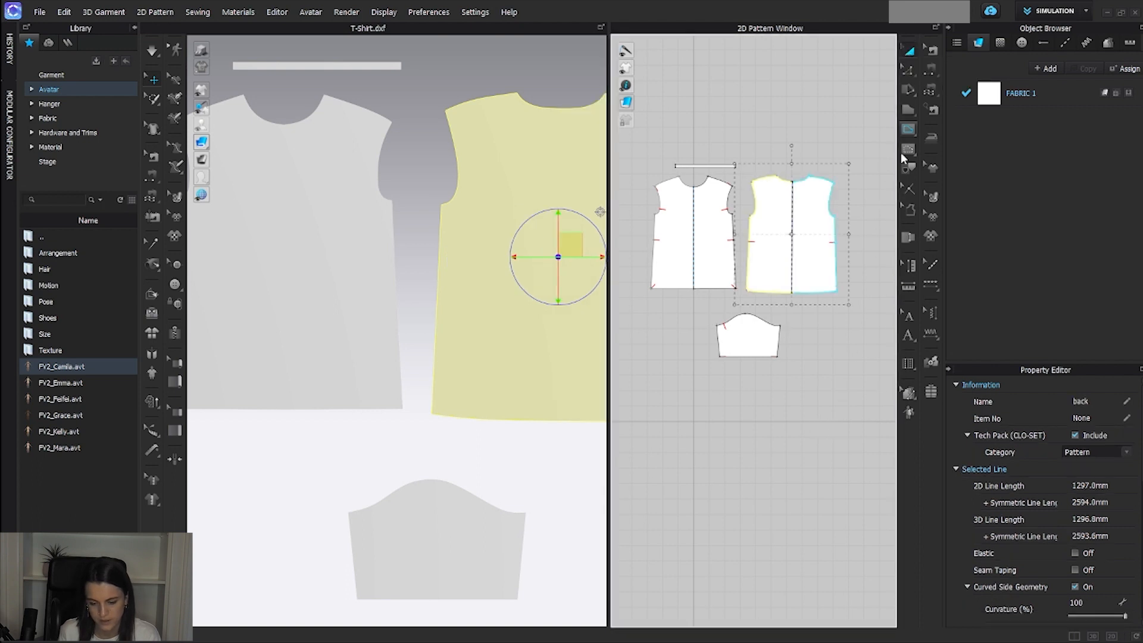
# Give the sleeve a mirrored, linked copy via Symmetric Pattern (with Sewing).
pyautogui.click(748, 336)
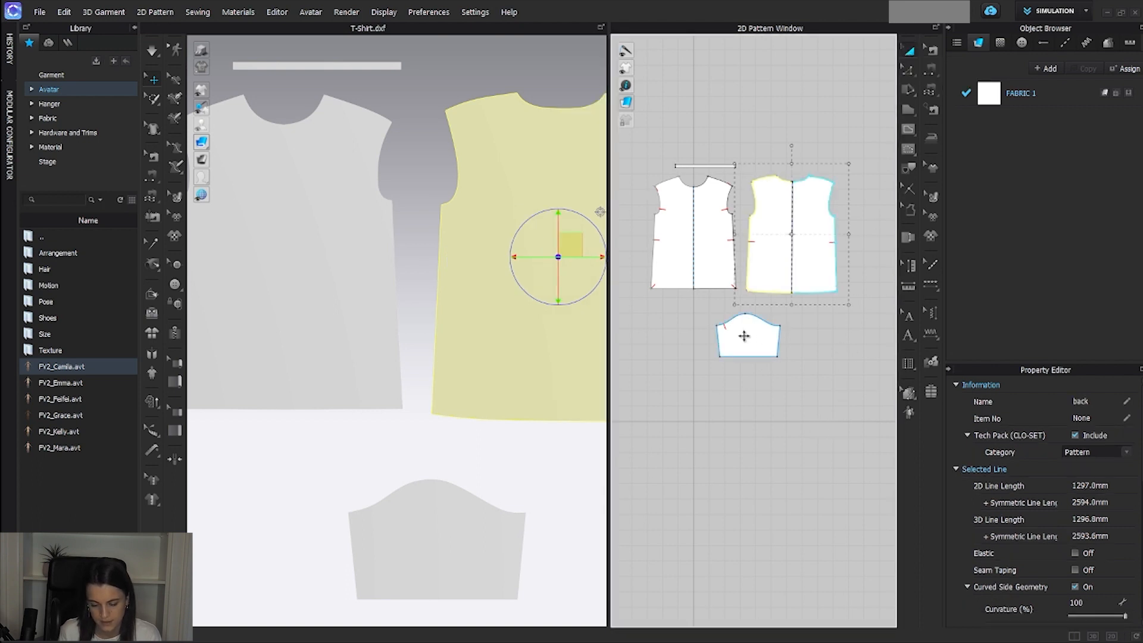
pyautogui.rightClick(744, 336)
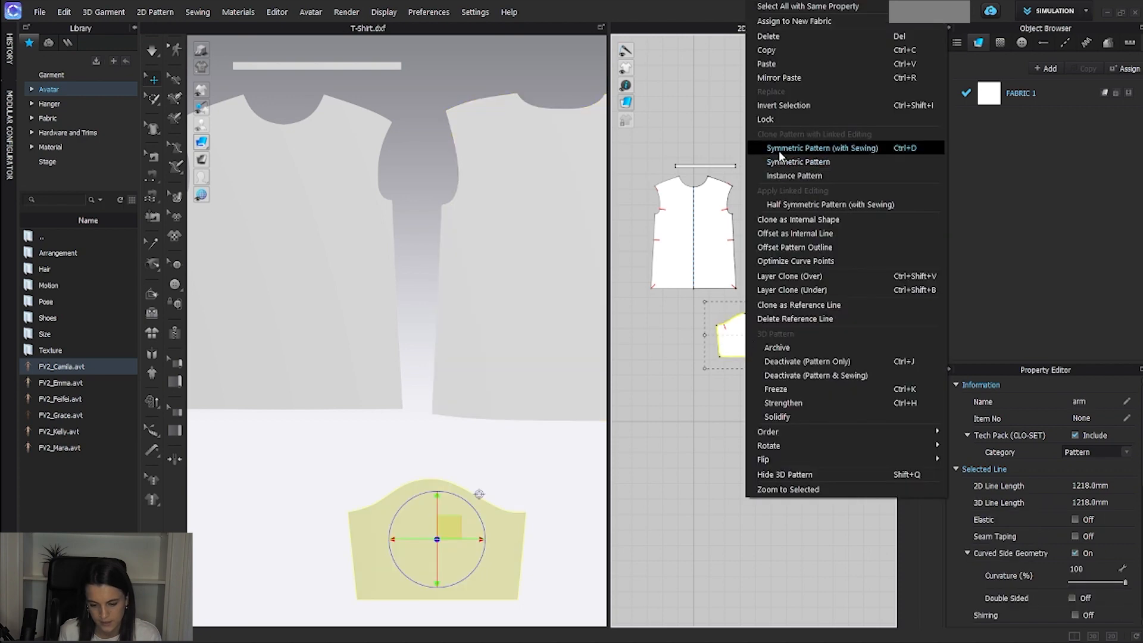
pyautogui.click(823, 148)
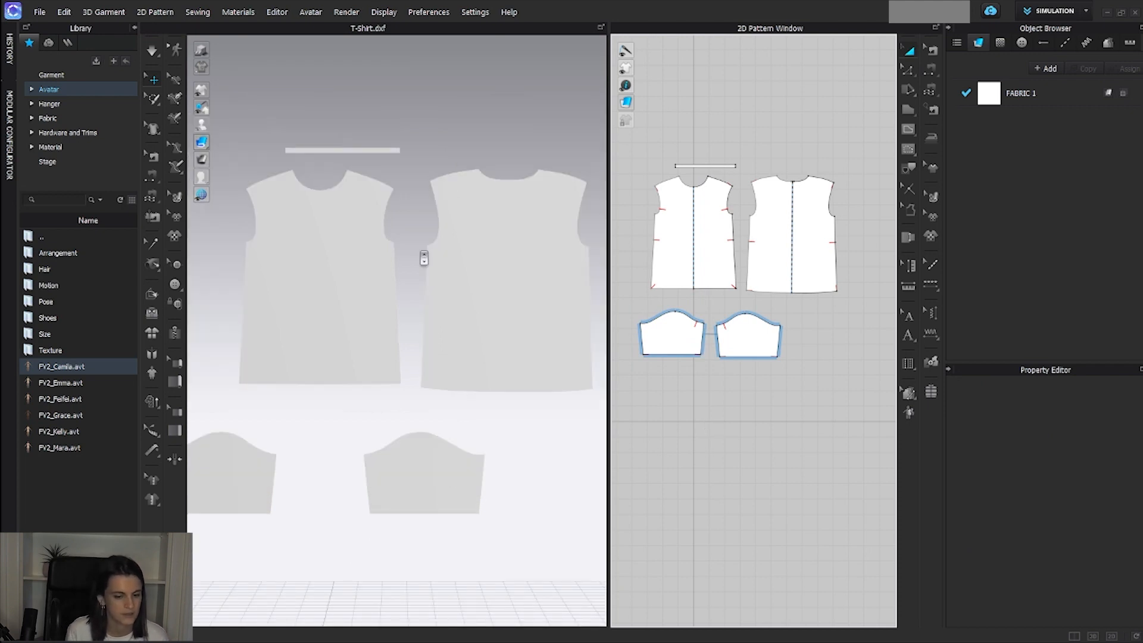
# Load the PV2_Camila.avt avatar into the scene and show its arrangement points.
pyautogui.click(48, 89)
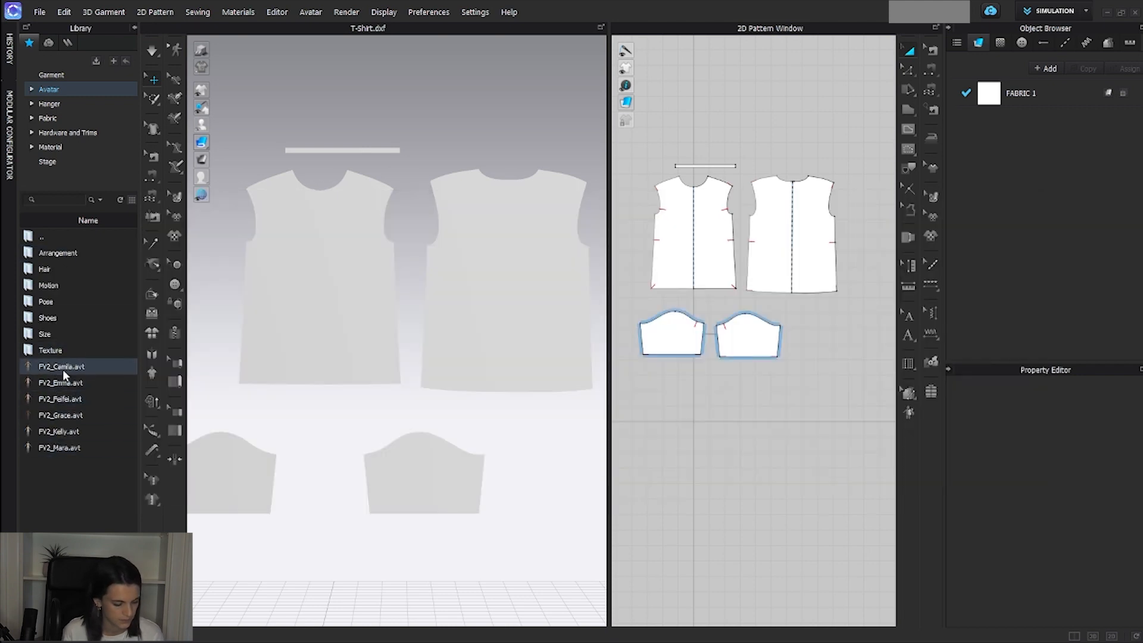
pyautogui.doubleClick(61, 365)
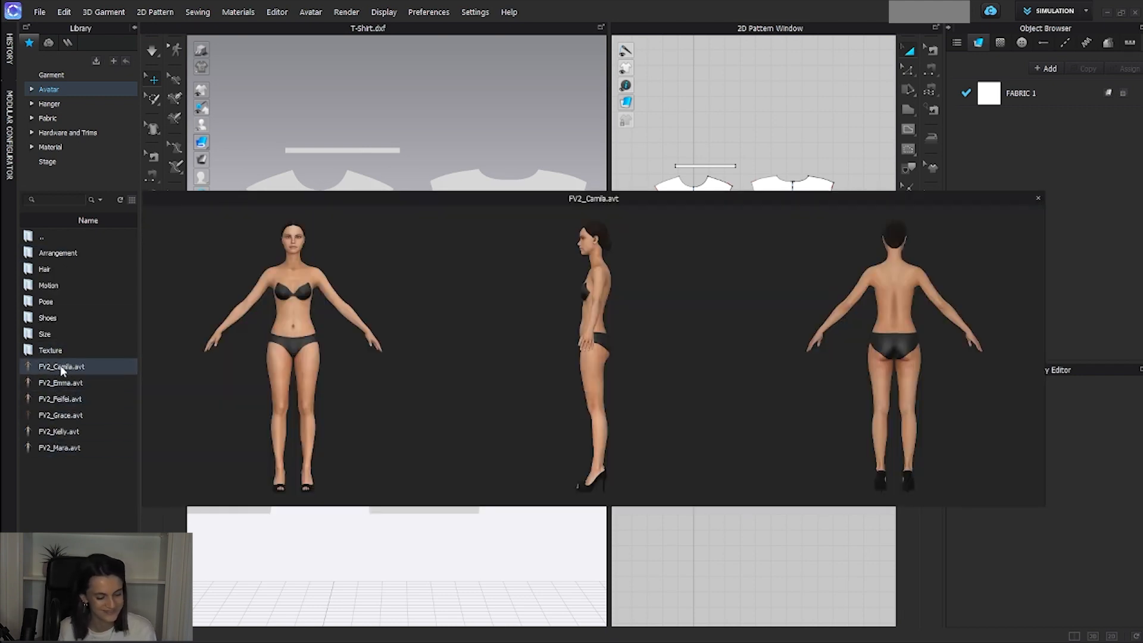
pyautogui.doubleClick(62, 365)
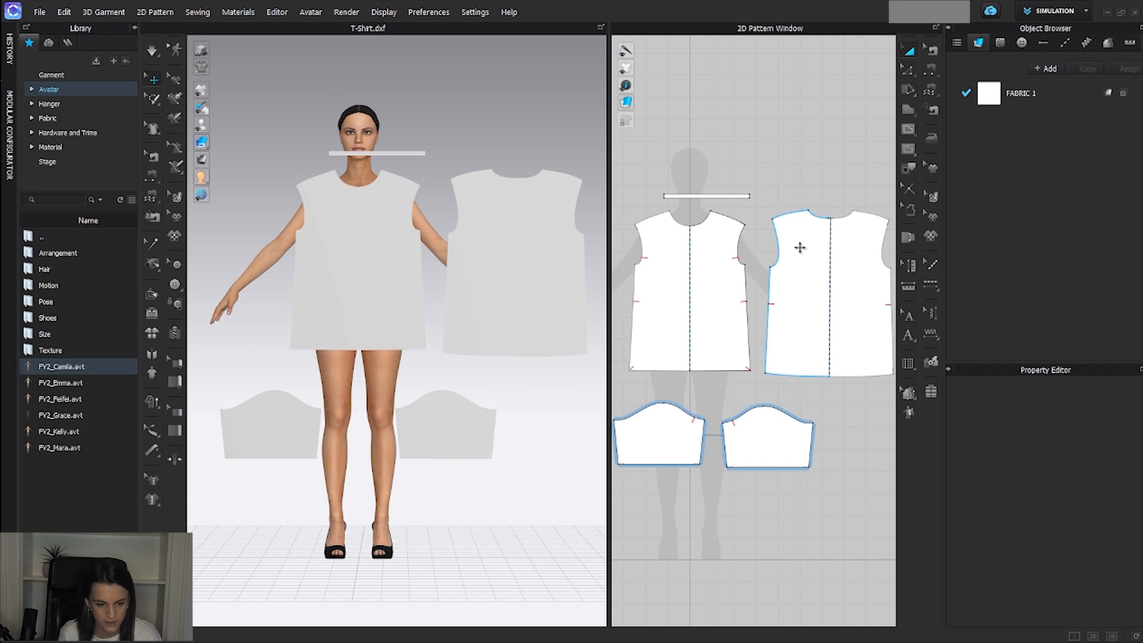
pyautogui.click(200, 107)
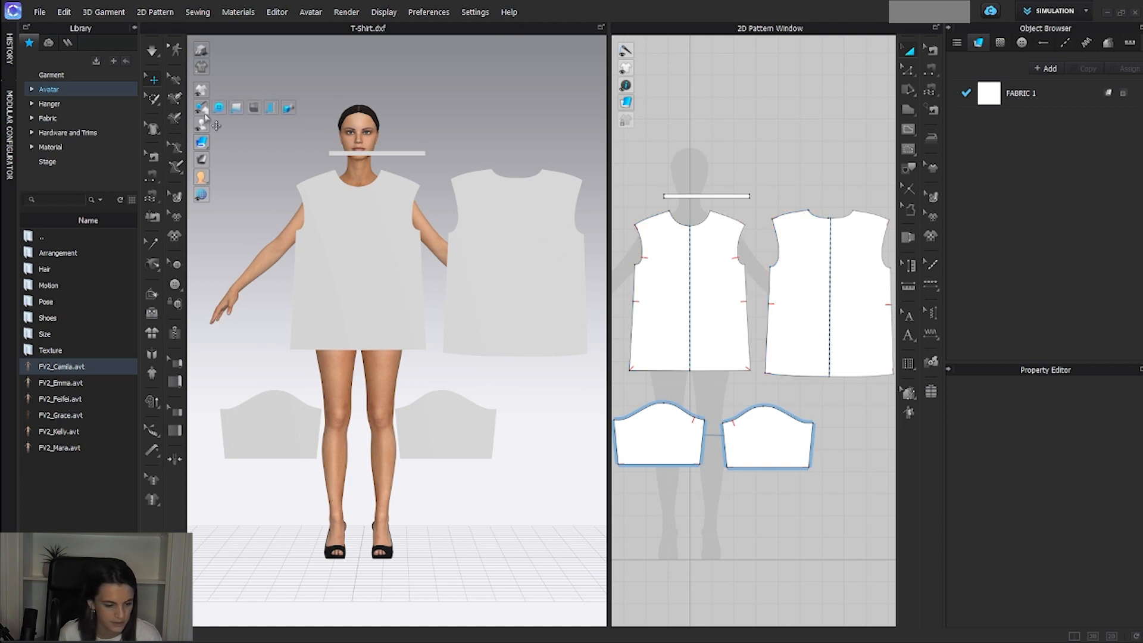
pyautogui.moveTo(235, 124)
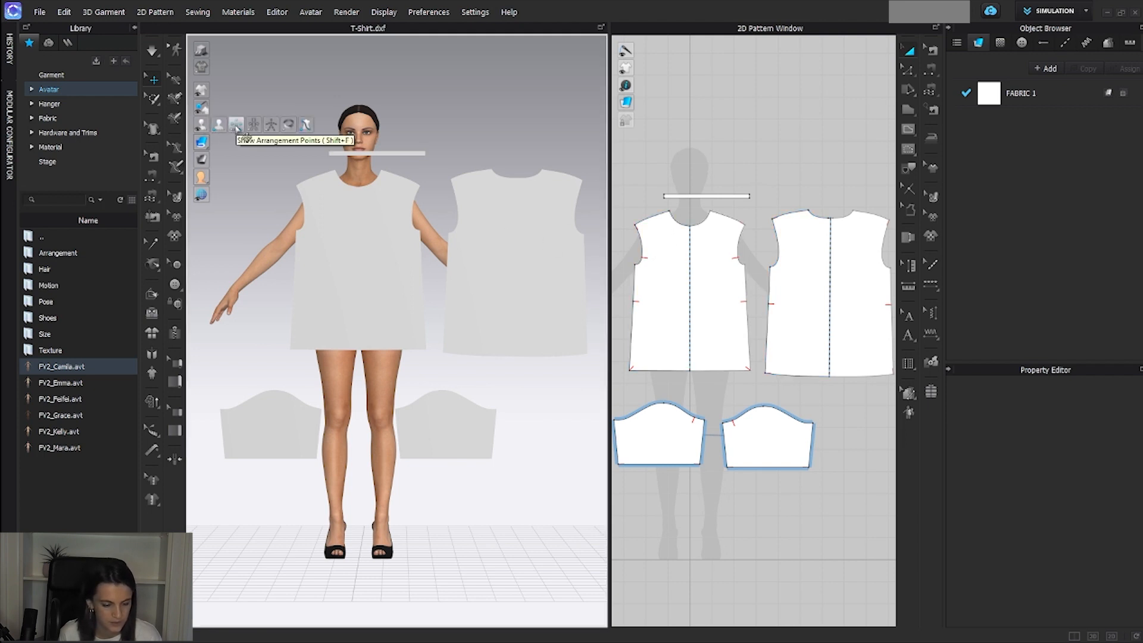
pyautogui.click(237, 124)
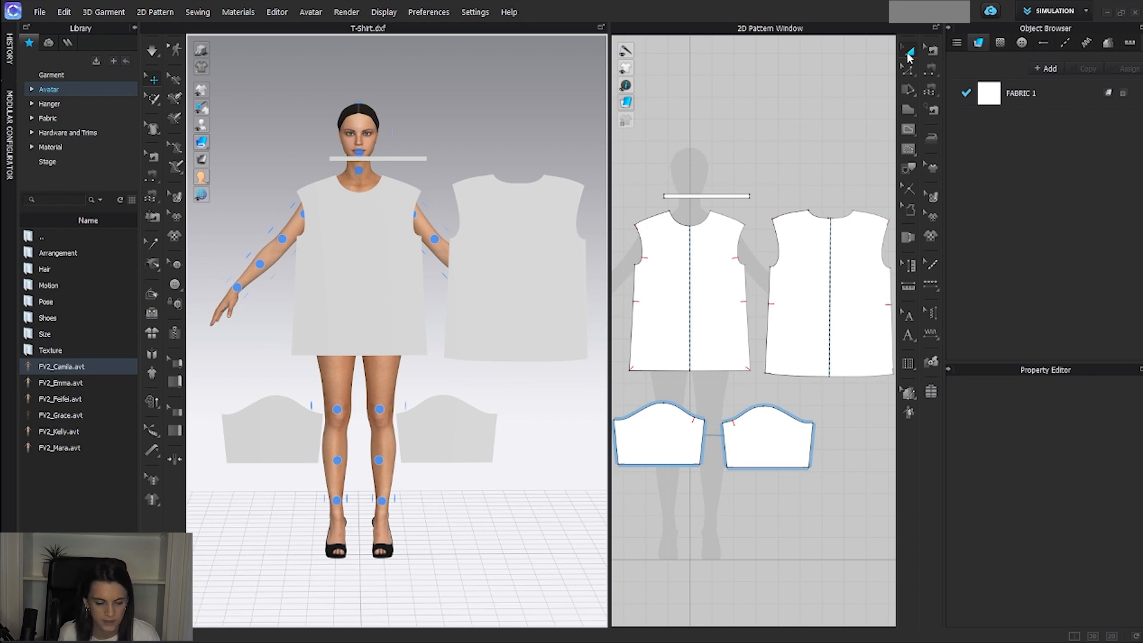
# Place the back, front and sleeve pieces onto the Camila avatar's arrangement points.
pyautogui.click(812, 299)
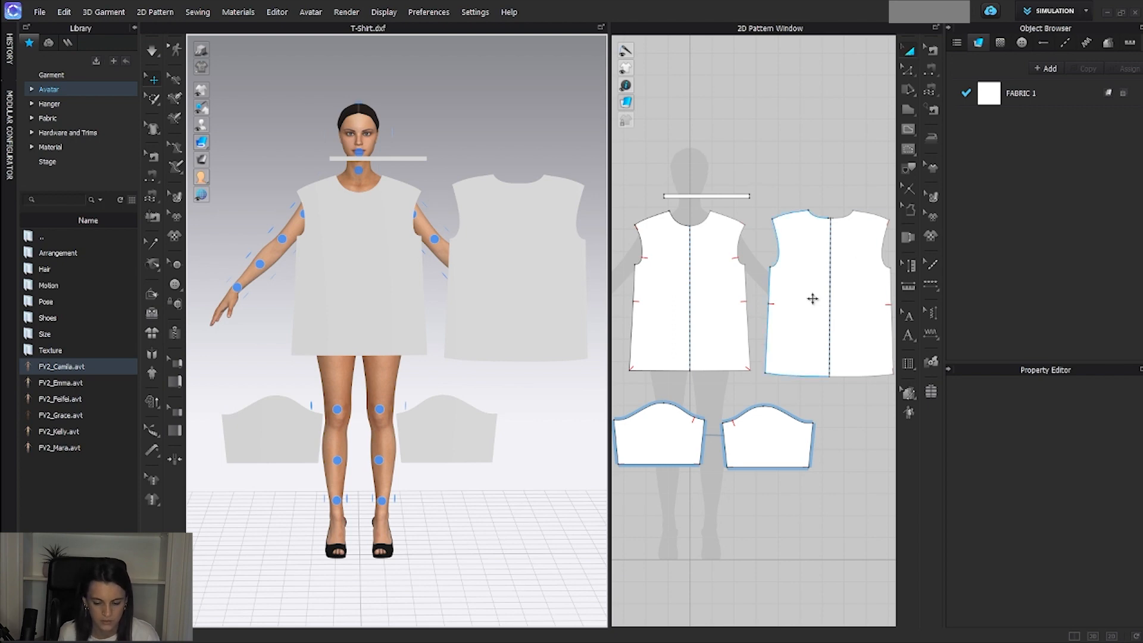
pyautogui.click(811, 299)
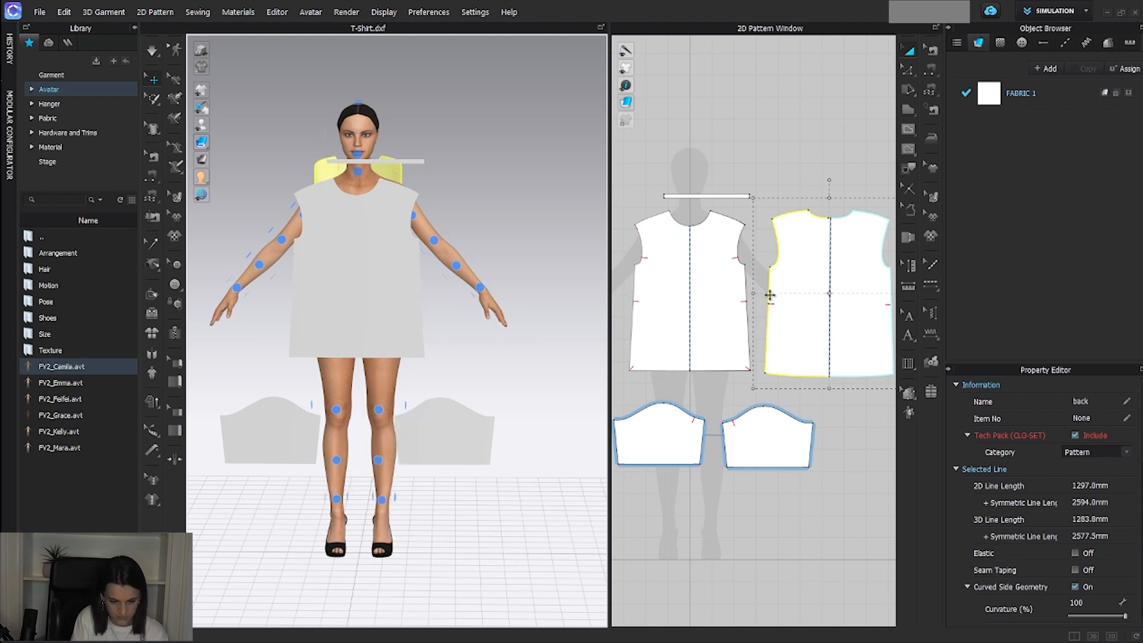
pyautogui.click(686, 291)
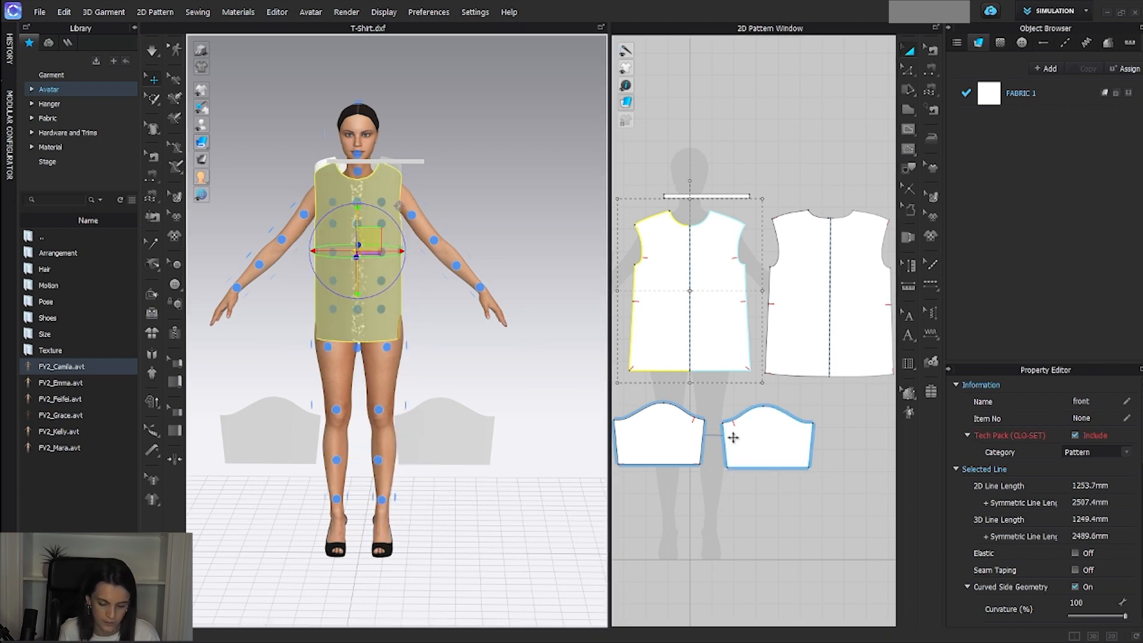
pyautogui.click(657, 436)
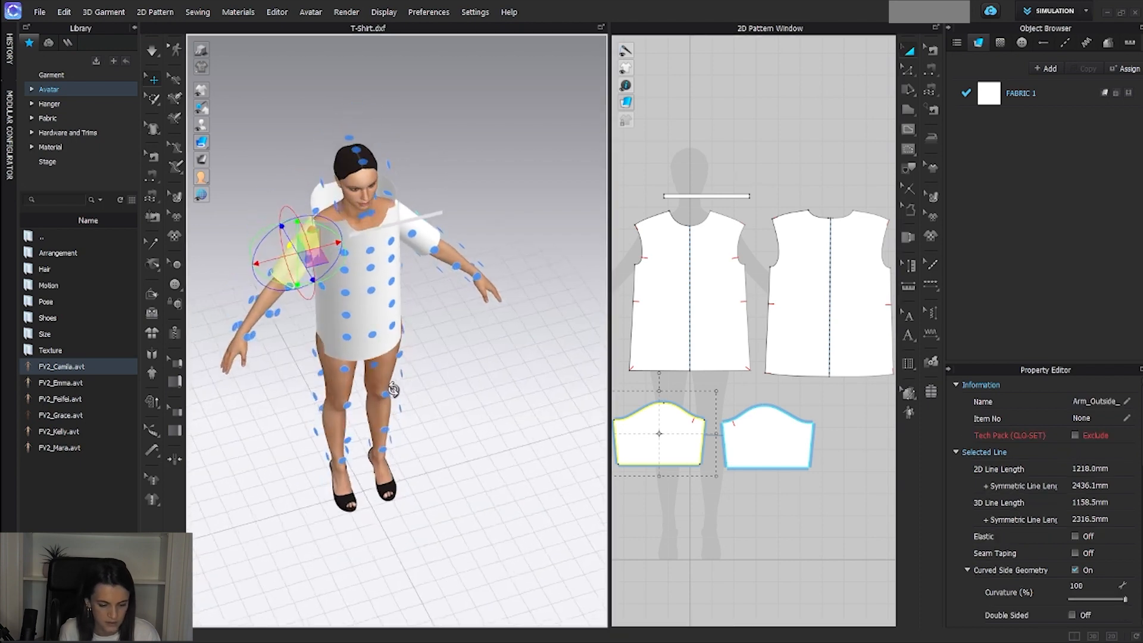
pyautogui.click(704, 195)
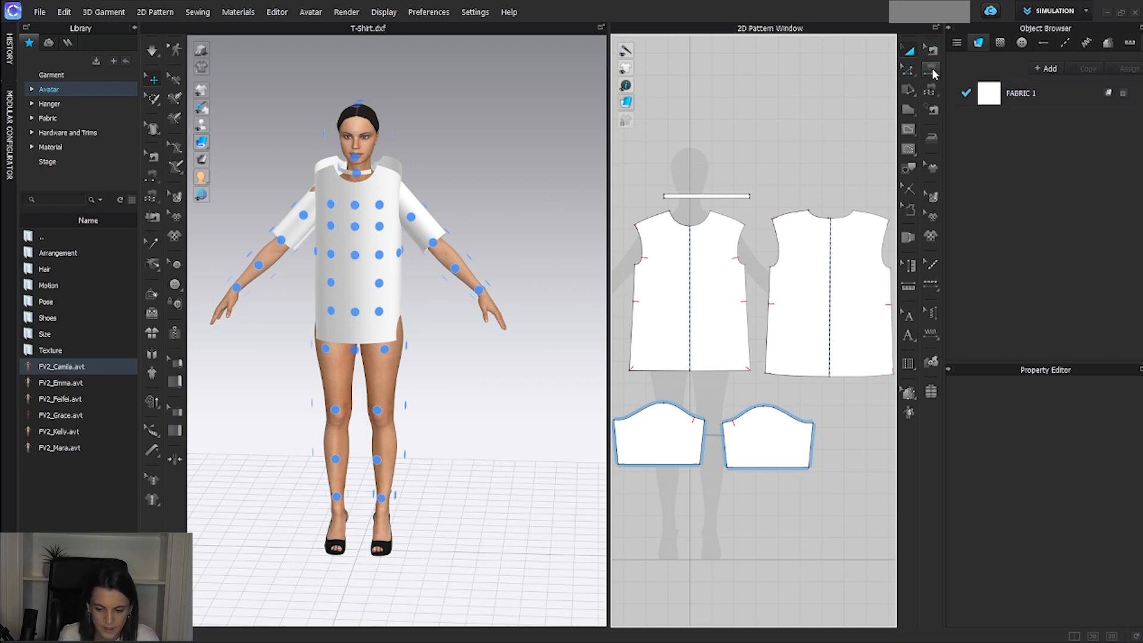
pyautogui.moveTo(932, 69)
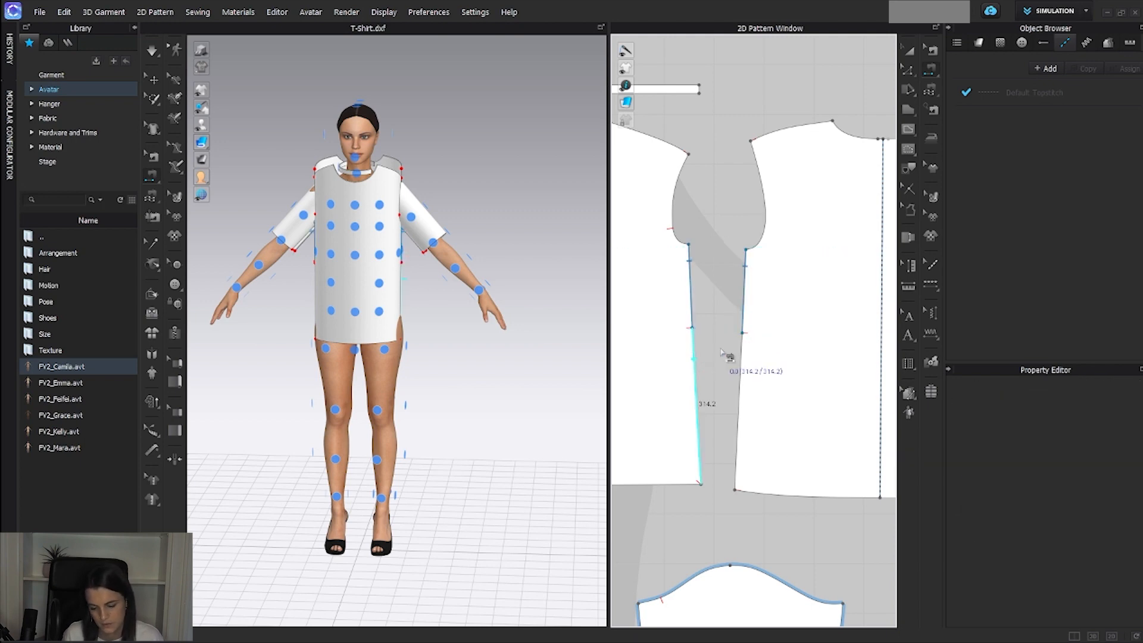
# Segment-sew the front-to-back side seam and the sleeve edge to the armhole.
pyautogui.click(932, 90)
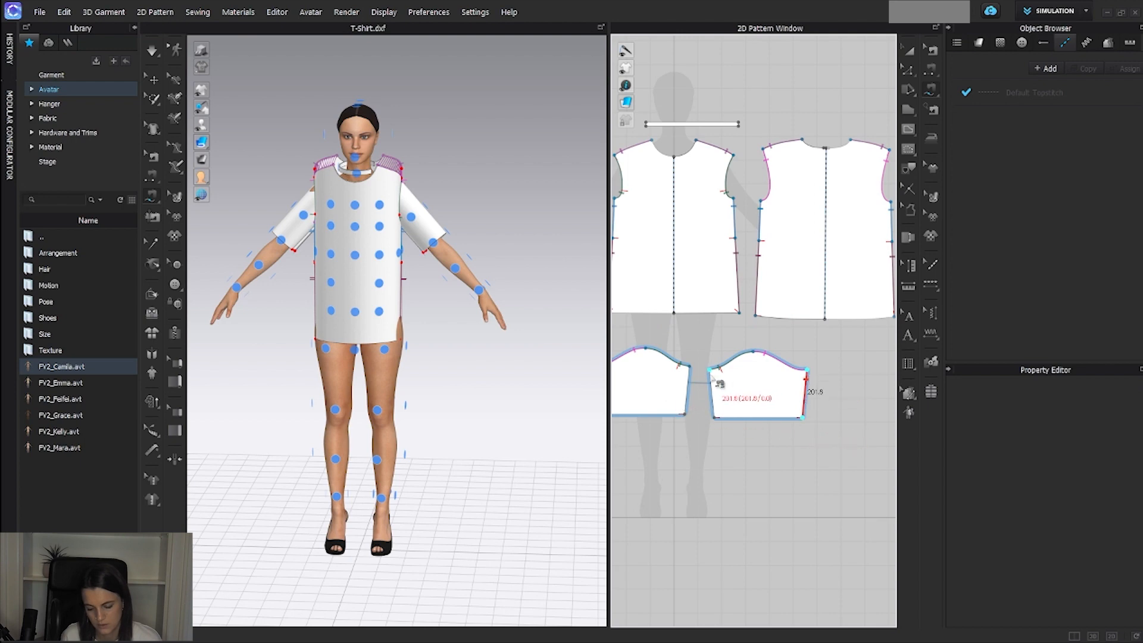
pyautogui.click(932, 89)
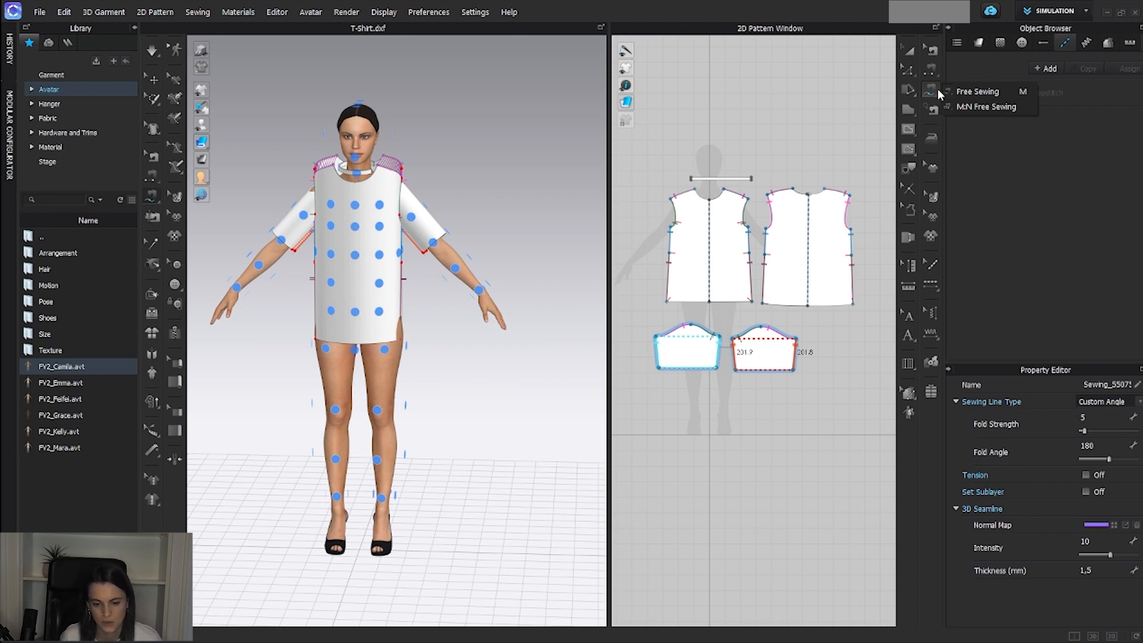
pyautogui.moveTo(941, 99)
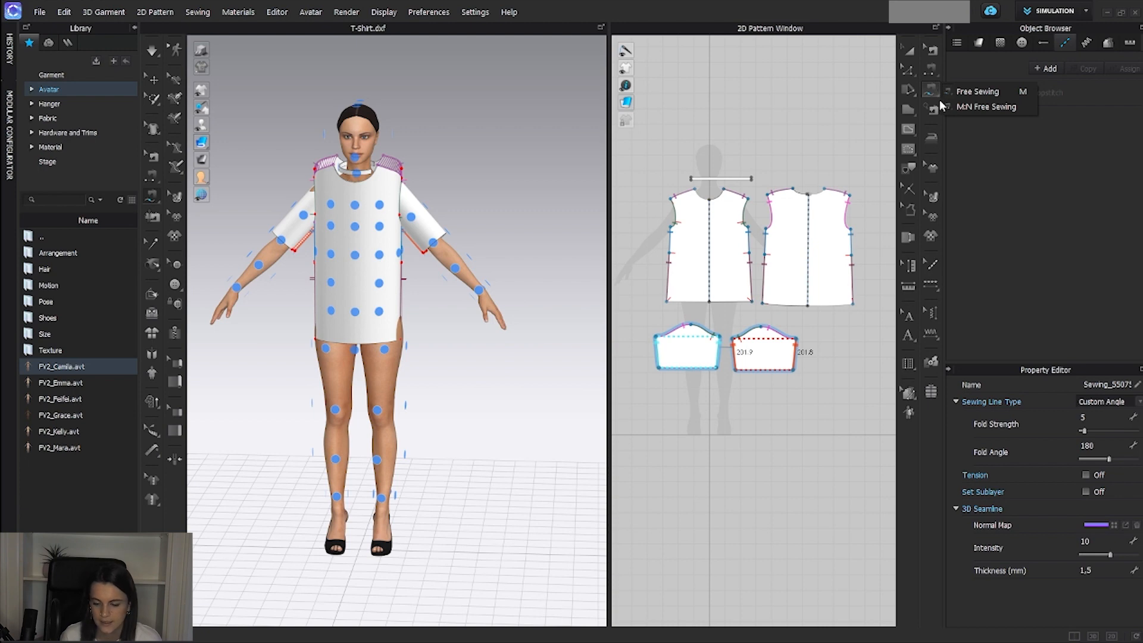
# With M:N Free Sewing, seam the neckband strip edge to the bodice neckline.
pyautogui.click(978, 91)
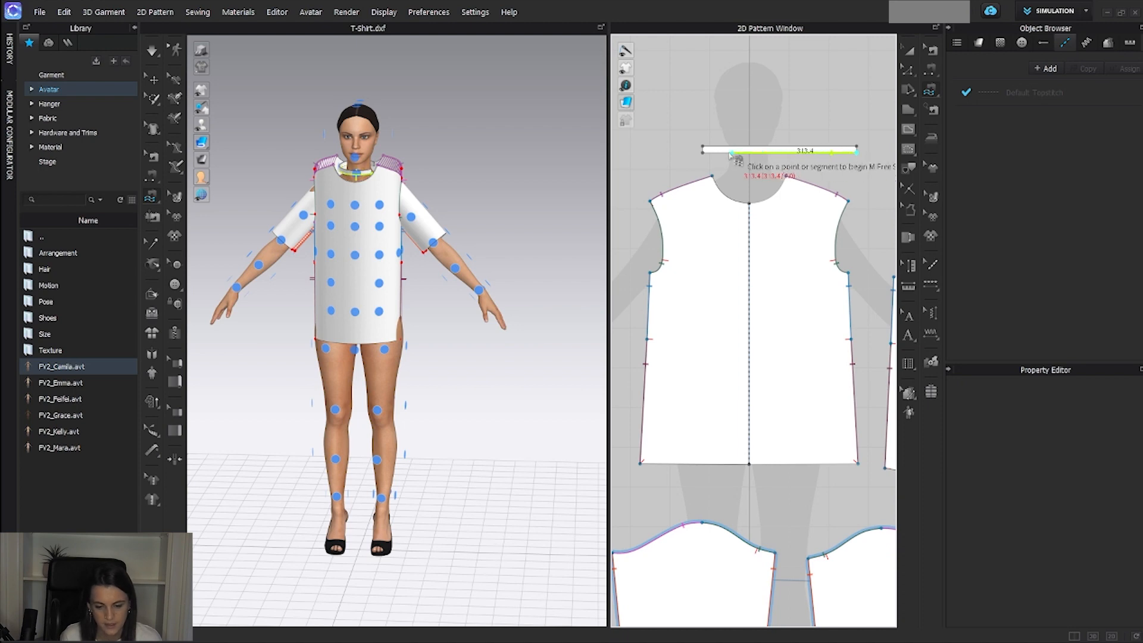
pyautogui.click(729, 157)
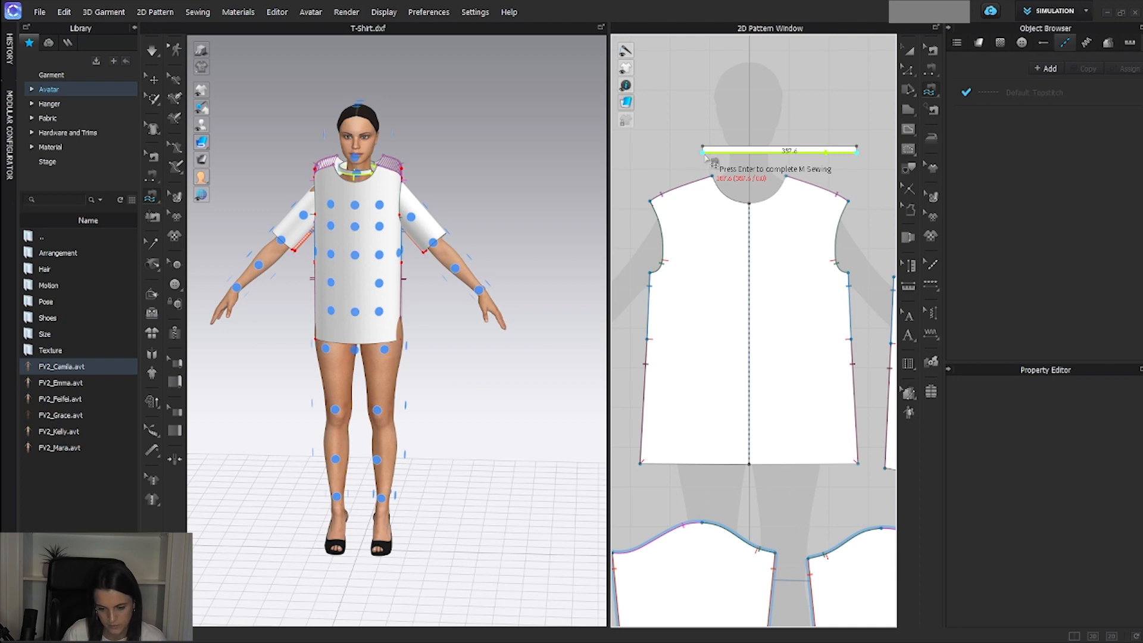
pyautogui.press('Return')
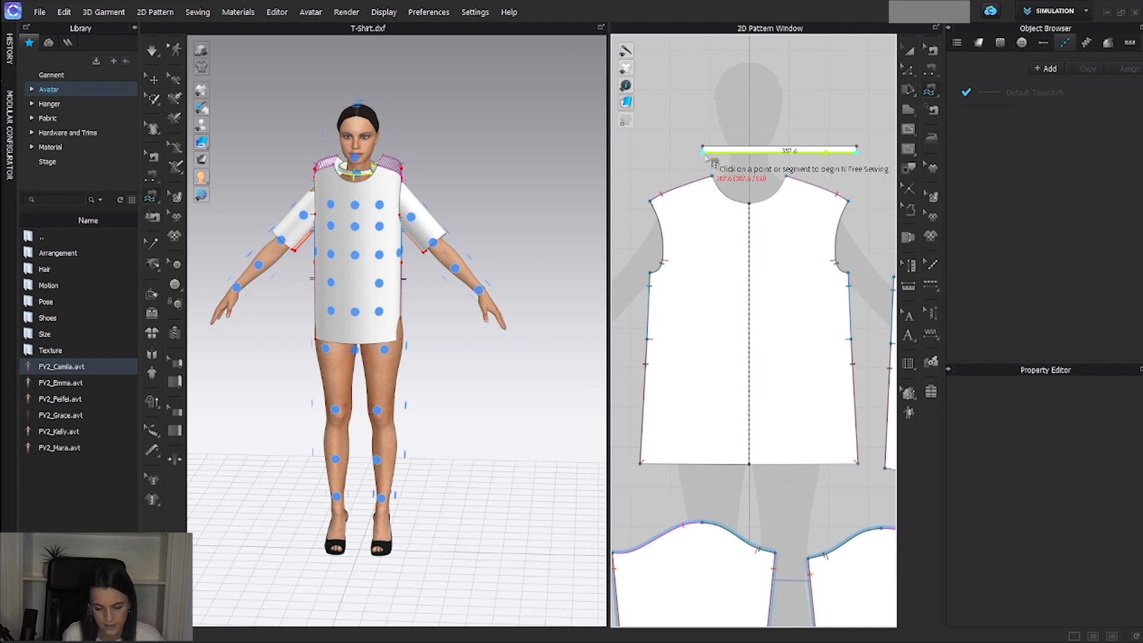